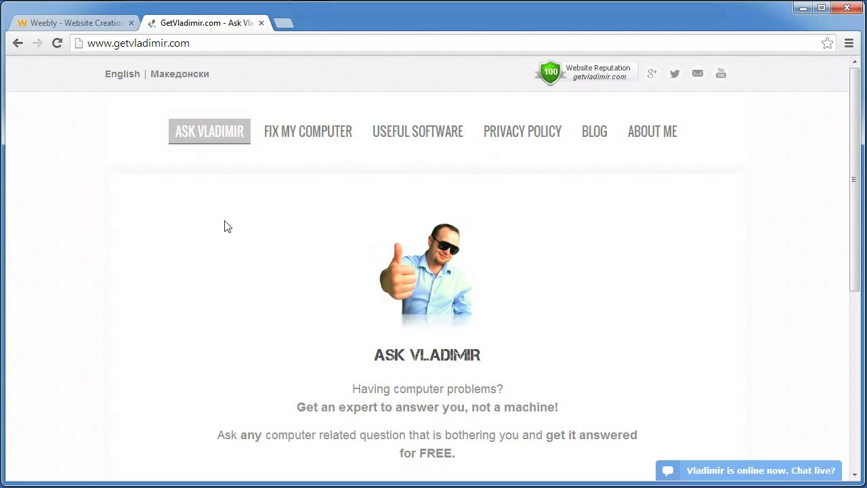
{"action": "mouse_move", "coordinate": [193, 80]}
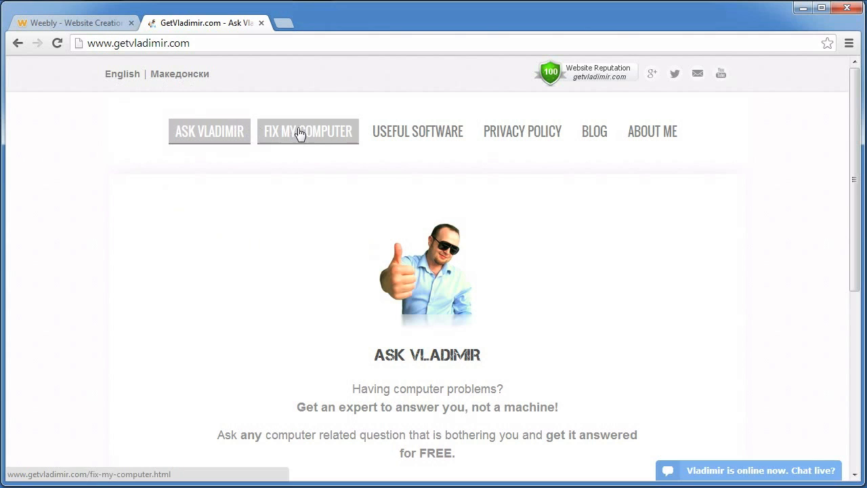
- Switch getvladimir.com to its Macedonian version via the Македонски header link
{"action": "left_click", "coordinate": [179, 74]}
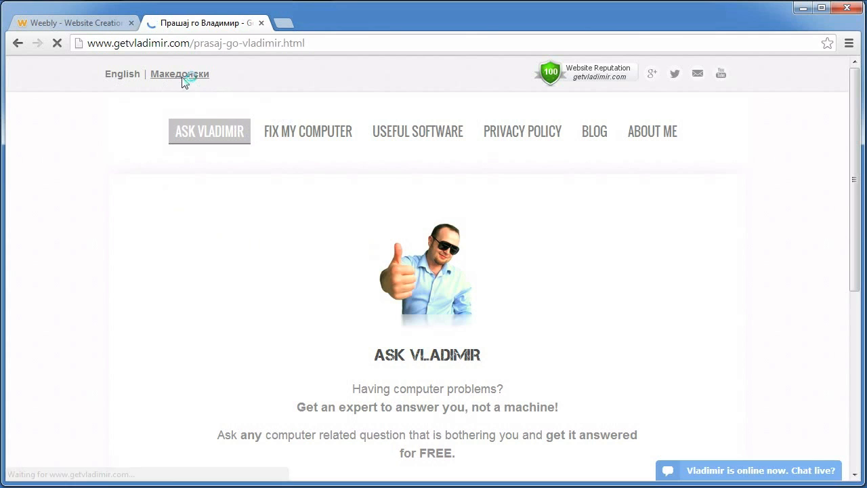
{"action": "left_click", "coordinate": [180, 74]}
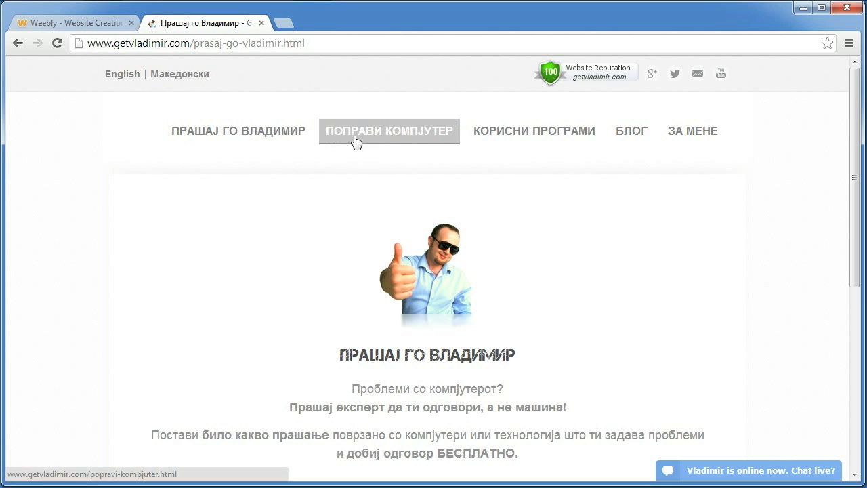
{"action": "mouse_move", "coordinate": [198, 322]}
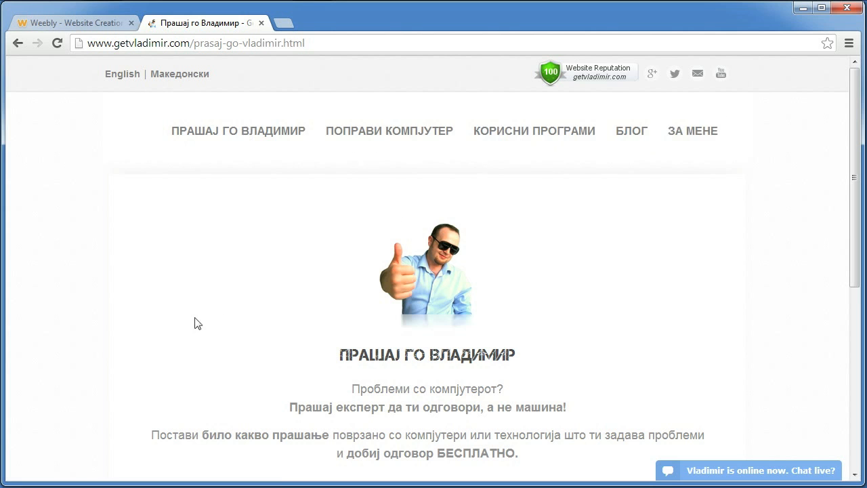
- Duplicate the Ask Vladimir page, hide the copy from navigation, and save it
{"action": "left_click", "coordinate": [75, 19]}
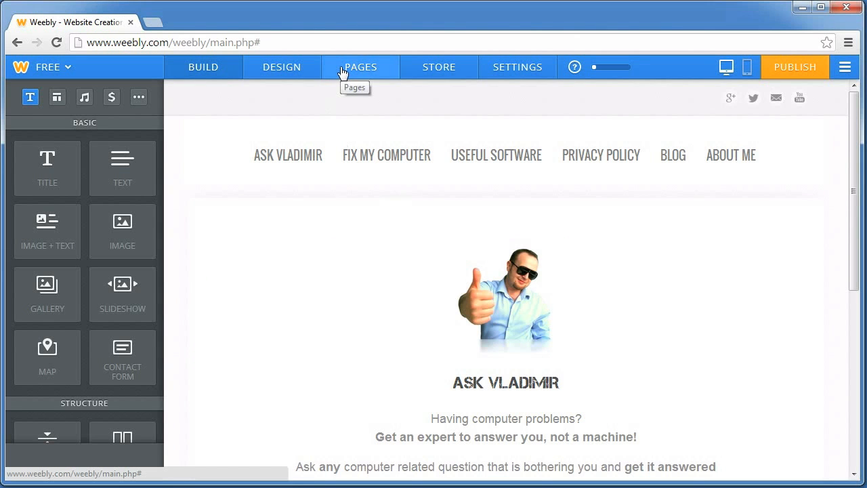
{"action": "left_click", "coordinate": [360, 66]}
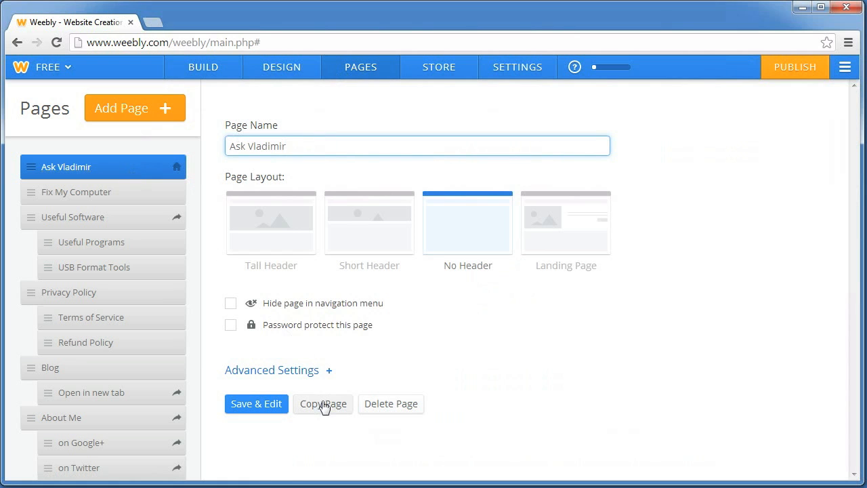
{"action": "left_click", "coordinate": [323, 404]}
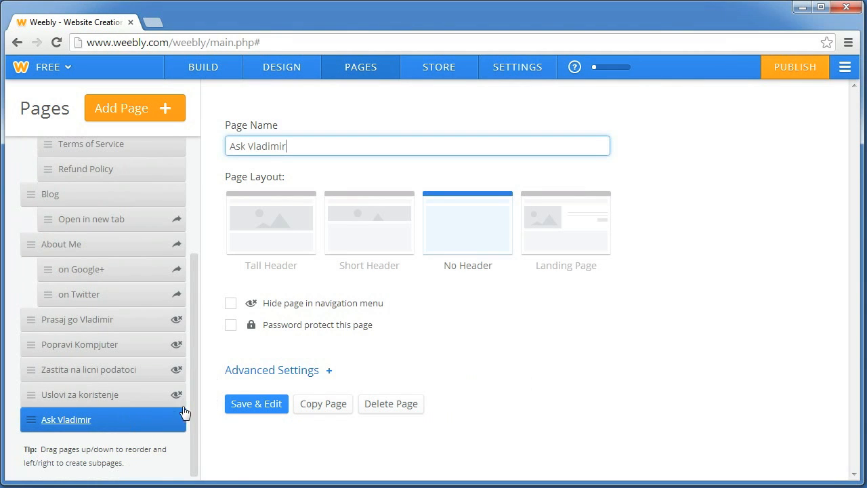
{"action": "left_click", "coordinate": [230, 303]}
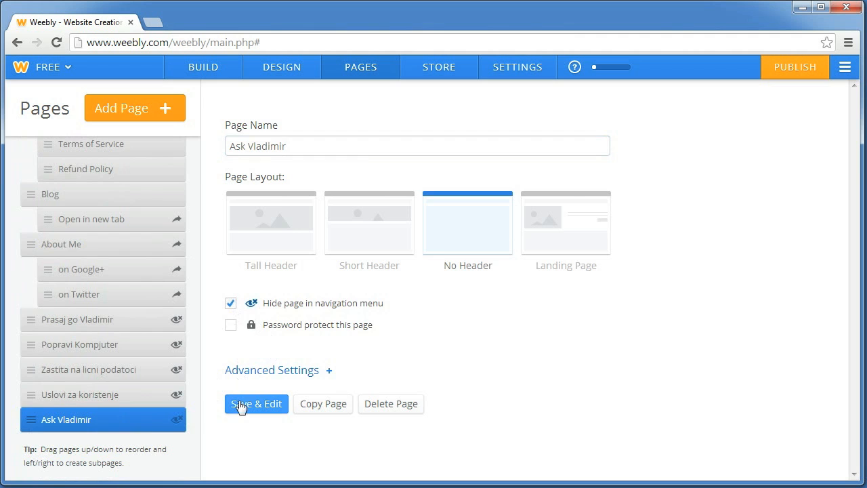
{"action": "left_click", "coordinate": [256, 403]}
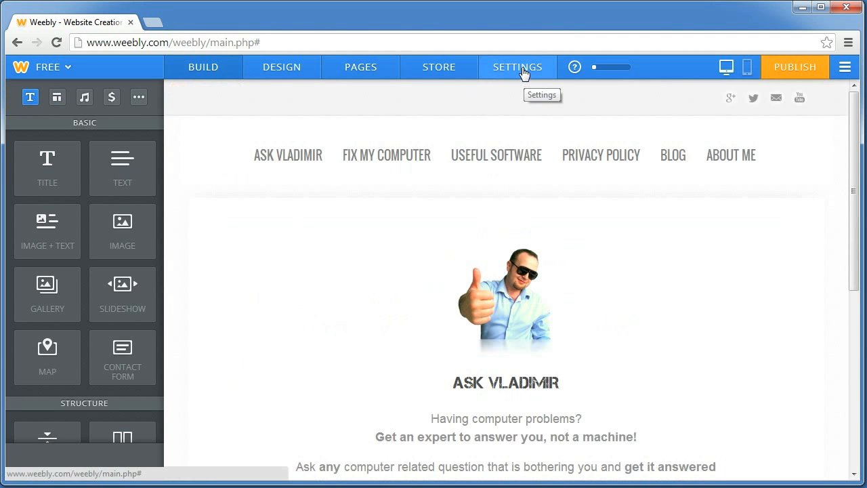
- Go to the Archive/Un-publish section of the site settings
{"action": "left_click", "coordinate": [518, 66]}
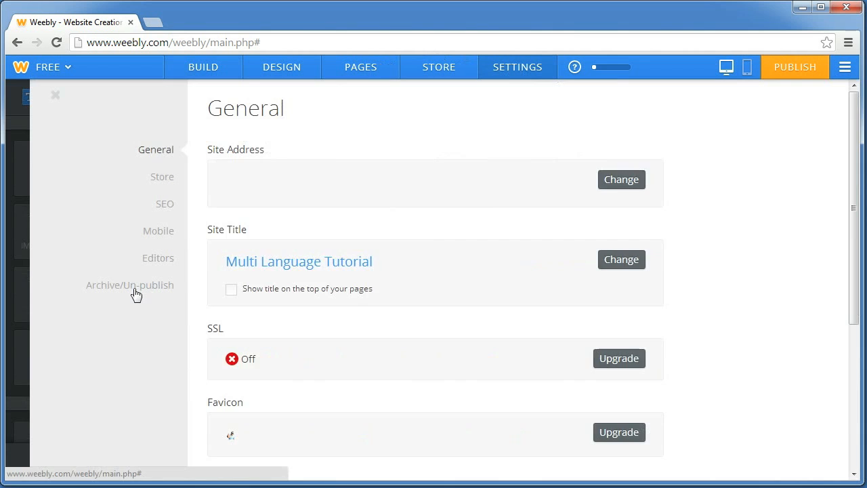
{"action": "left_click", "coordinate": [130, 285]}
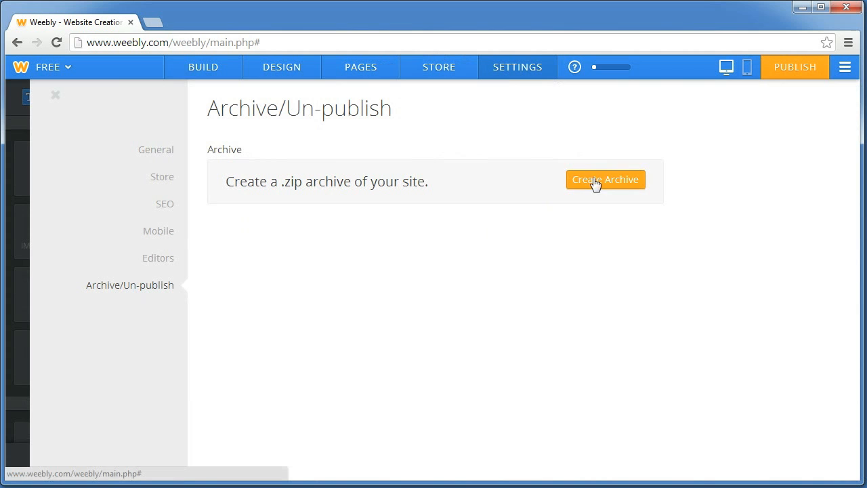
{"action": "mouse_move", "coordinate": [61, 100]}
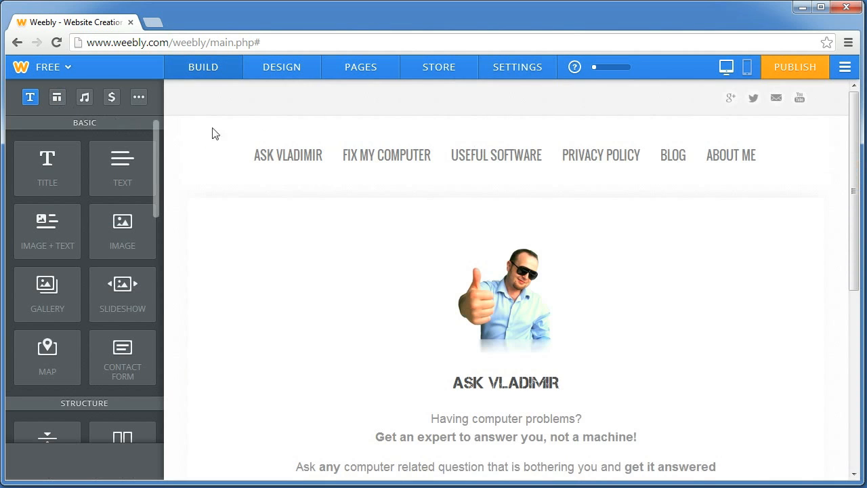
{"action": "mouse_move", "coordinate": [265, 133]}
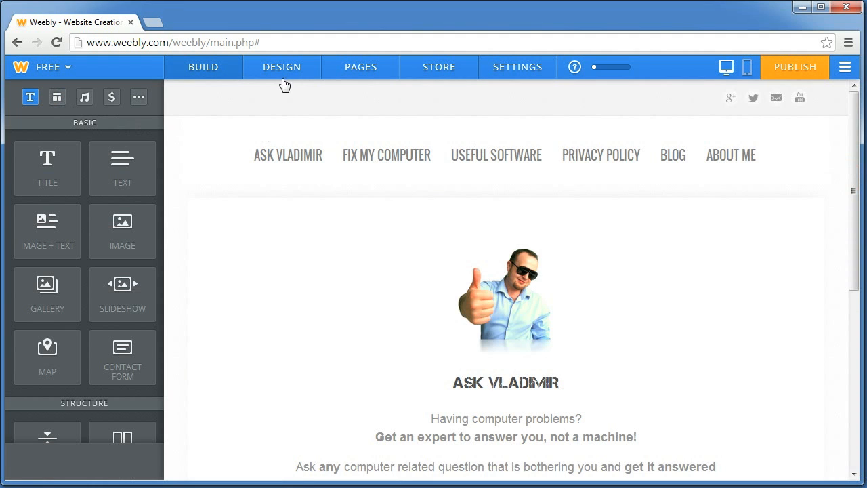
- Open the theme's Edit HTML / CSS code editor from the Design options
{"action": "left_click", "coordinate": [282, 67]}
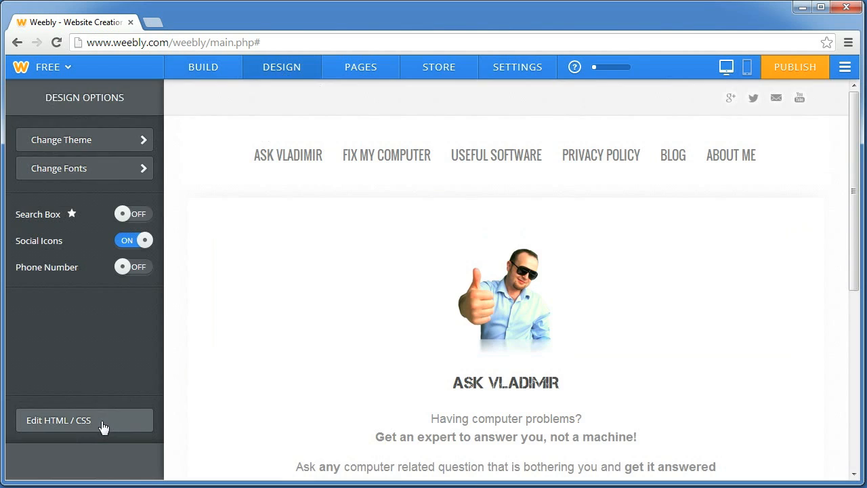
{"action": "left_click", "coordinate": [84, 421]}
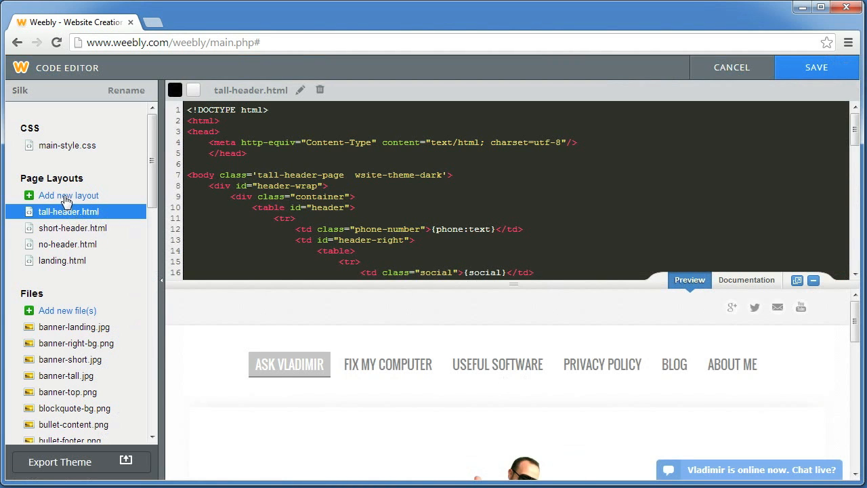
- Create an 'Other' page layout named 'Macedonian language' (macedonian-language.html)
{"action": "left_click", "coordinate": [68, 195]}
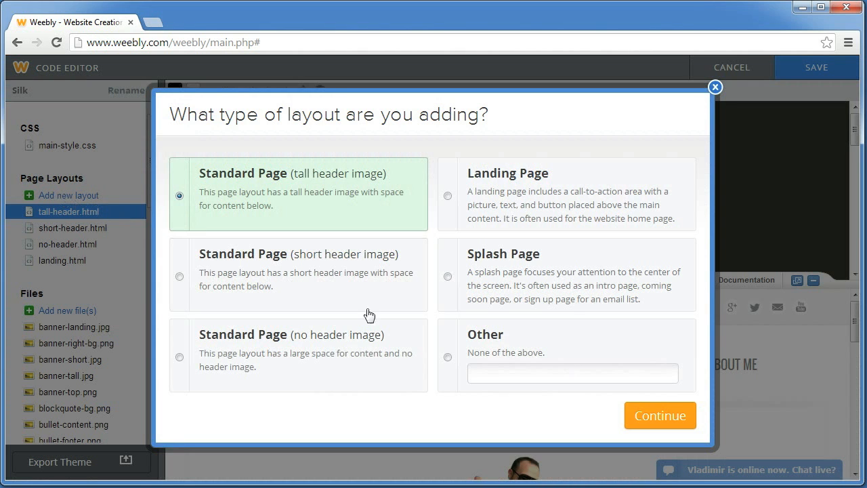
{"action": "left_click", "coordinate": [448, 358]}
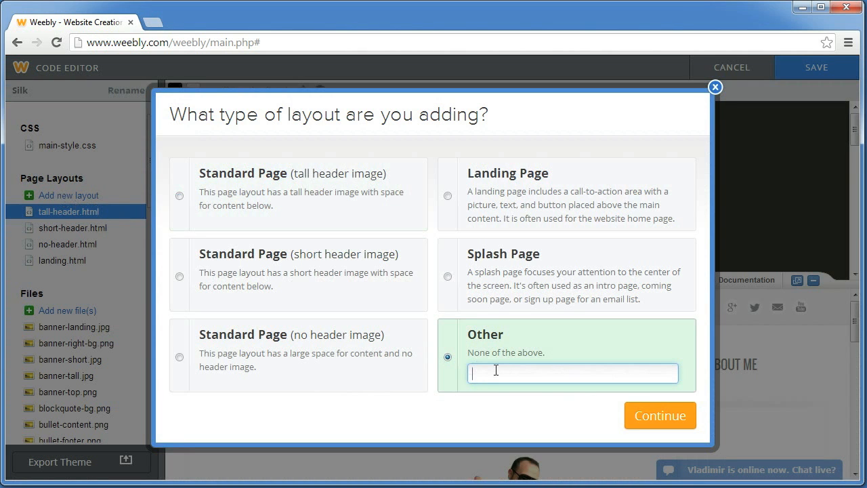
{"action": "type", "text": "Macedonian language"}
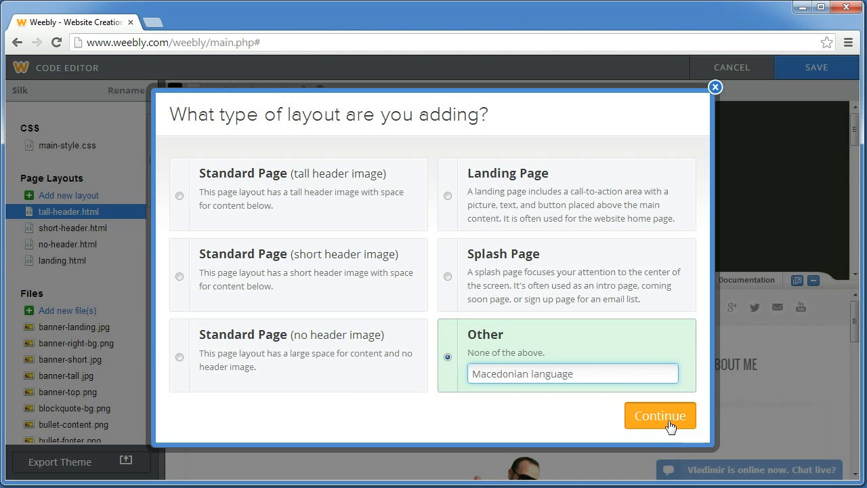
{"action": "left_click", "coordinate": [661, 415]}
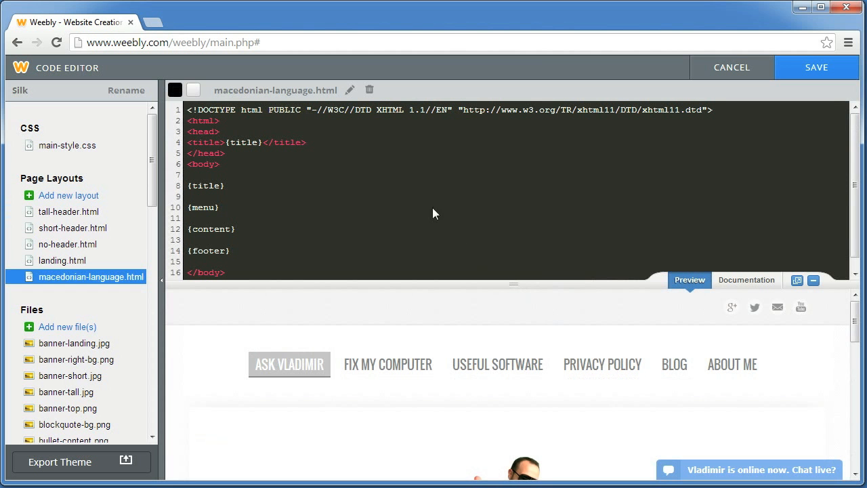
{"action": "mouse_move", "coordinate": [122, 227]}
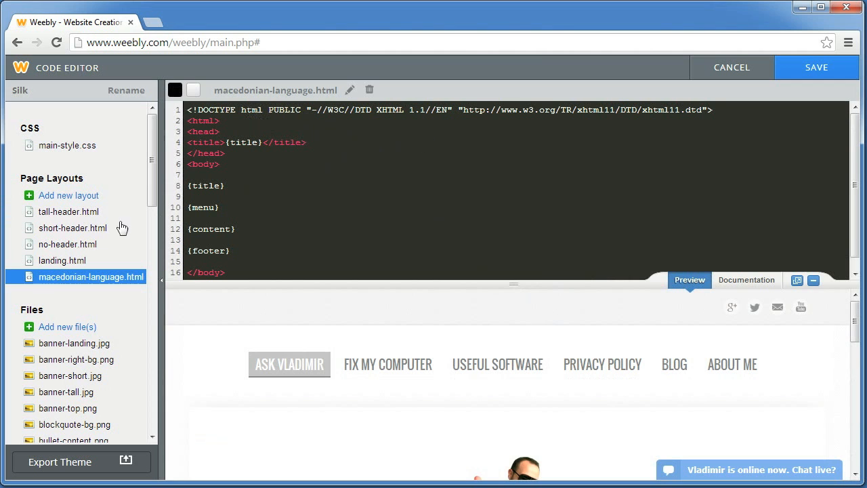
{"action": "mouse_move", "coordinate": [65, 248]}
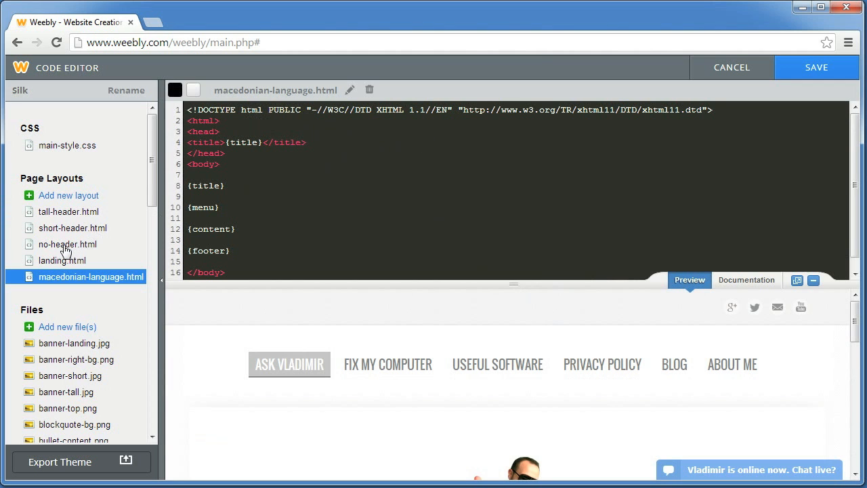
{"action": "left_click", "coordinate": [67, 244]}
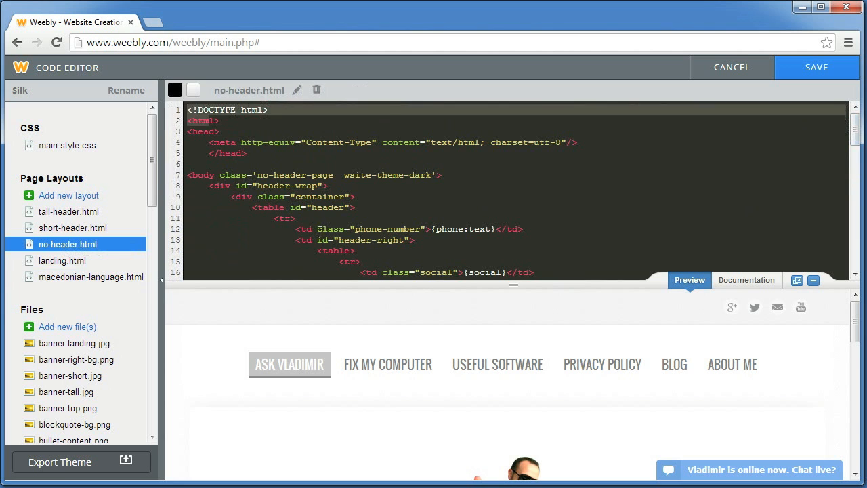
{"action": "scroll", "scroll_direction": "down", "scroll_amount": 3}
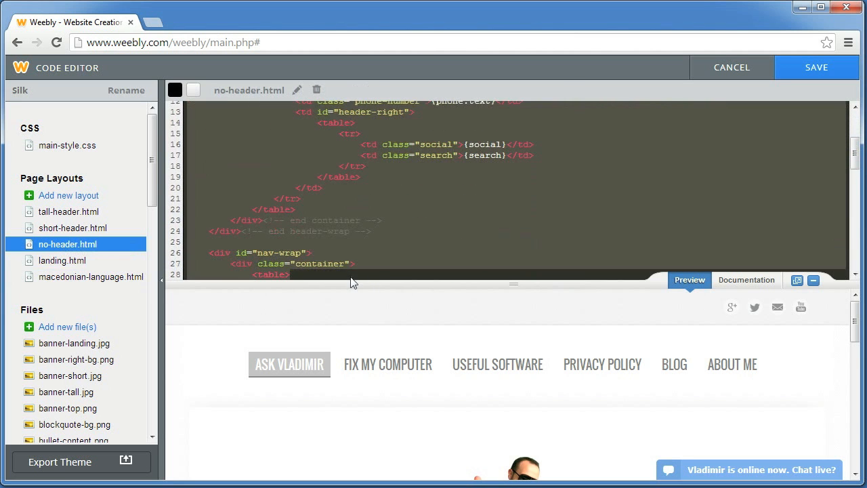
{"action": "scroll", "scroll_direction": "down", "scroll_amount": 3}
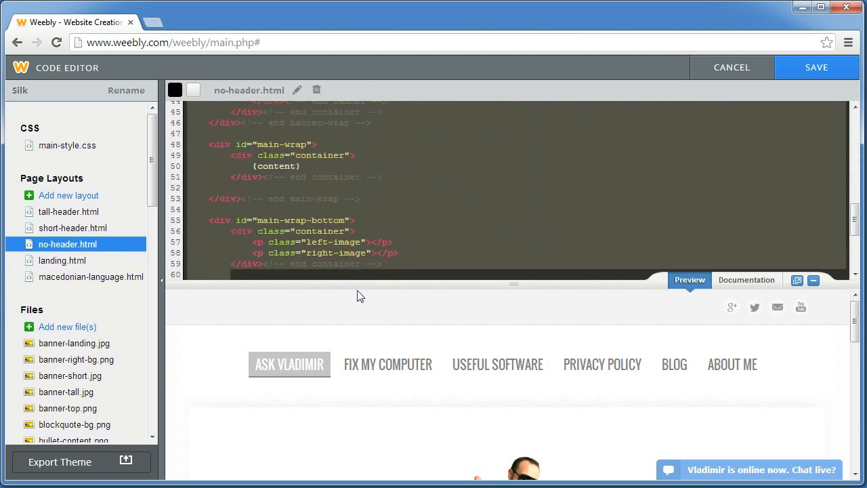
{"action": "scroll", "scroll_direction": "down", "scroll_amount": 3}
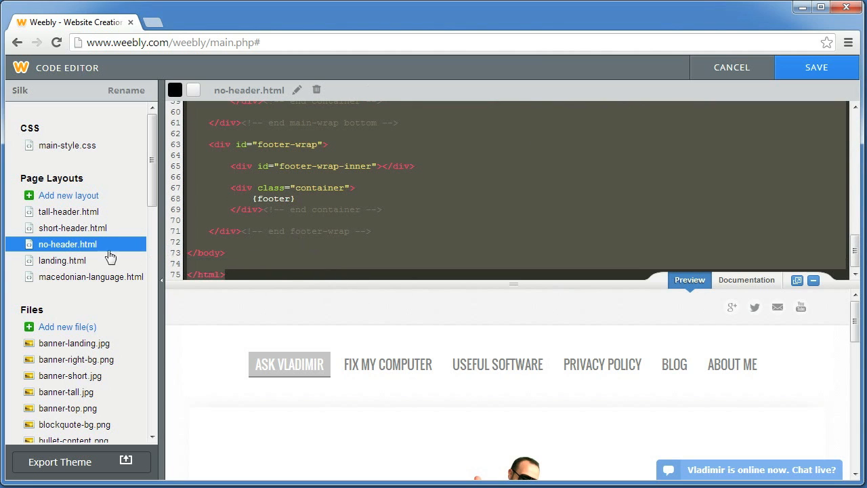
{"action": "left_click", "coordinate": [90, 277]}
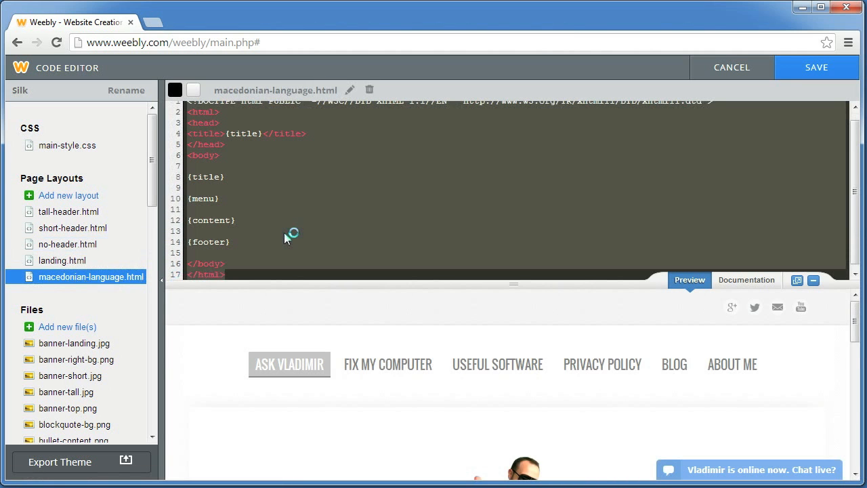
{"action": "scroll", "scroll_direction": "down", "scroll_amount": 3}
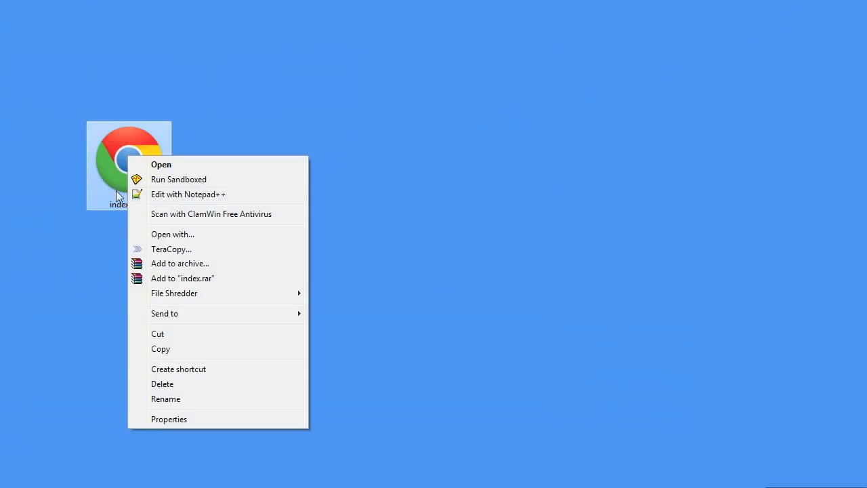
- Open the desktop index.html file in Notepad++
{"action": "left_click", "coordinate": [189, 194]}
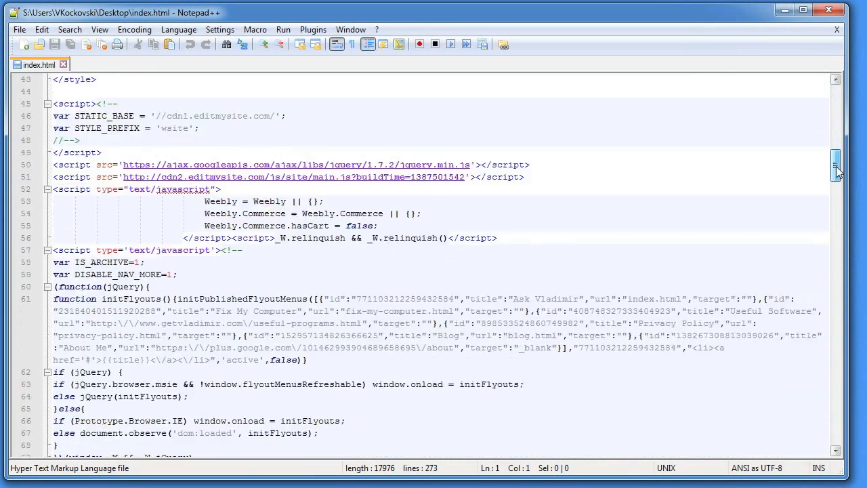
- Scroll down index.html to the initFlyouts menu script
{"action": "scroll", "scroll_direction": "down", "scroll_amount": 3}
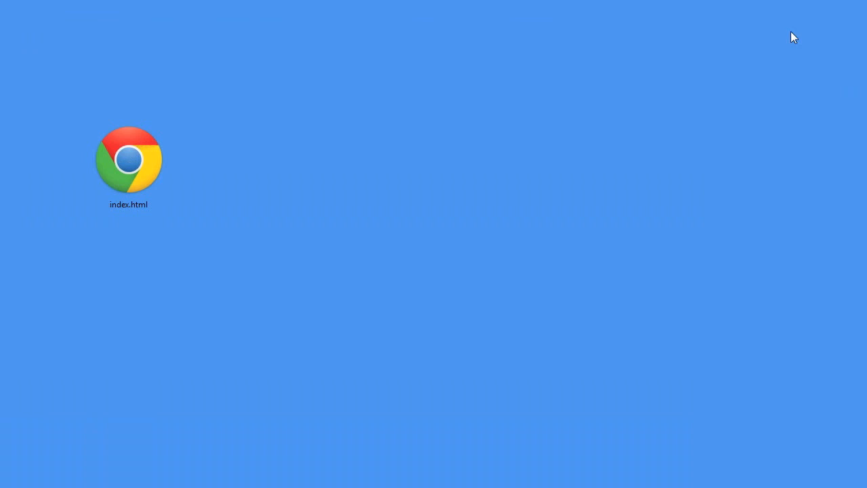
- Open index.html from the desktop by double-clicking it
{"action": "double_click", "coordinate": [128, 160]}
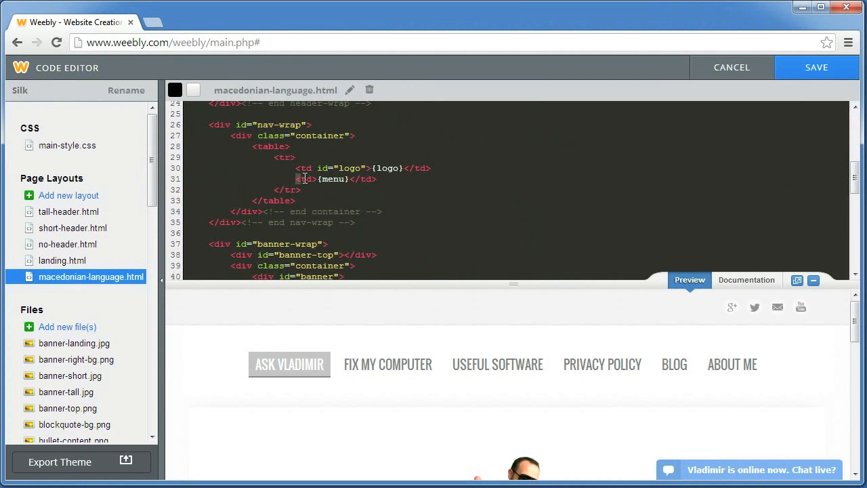
- Replace {menu} on line 31 with a <ul> of Macedonian page links
{"action": "left_click_drag", "start_coordinate": [295, 178], "coordinate": [377, 179]}
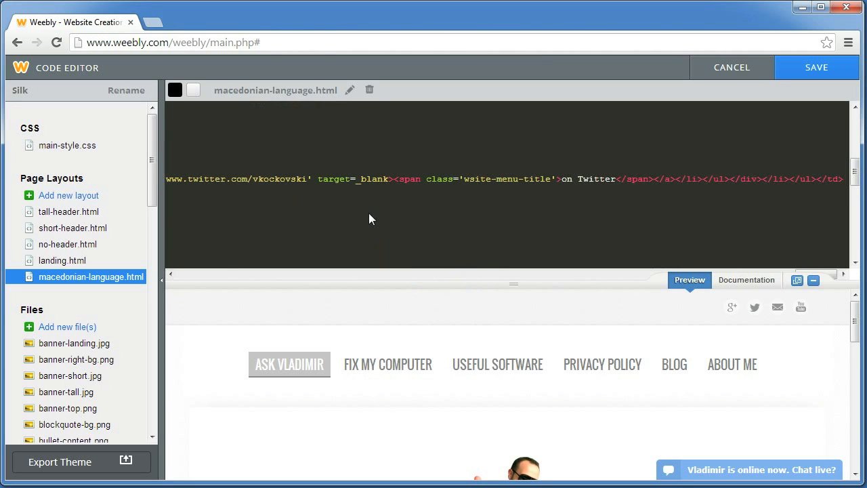
{"action": "scroll", "scroll_direction": "left", "scroll_amount": 3}
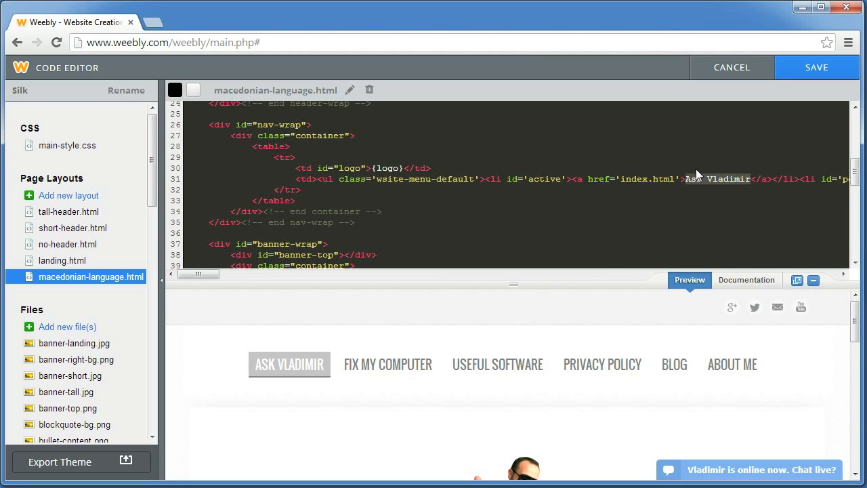
{"action": "type", "text": "Tran"}
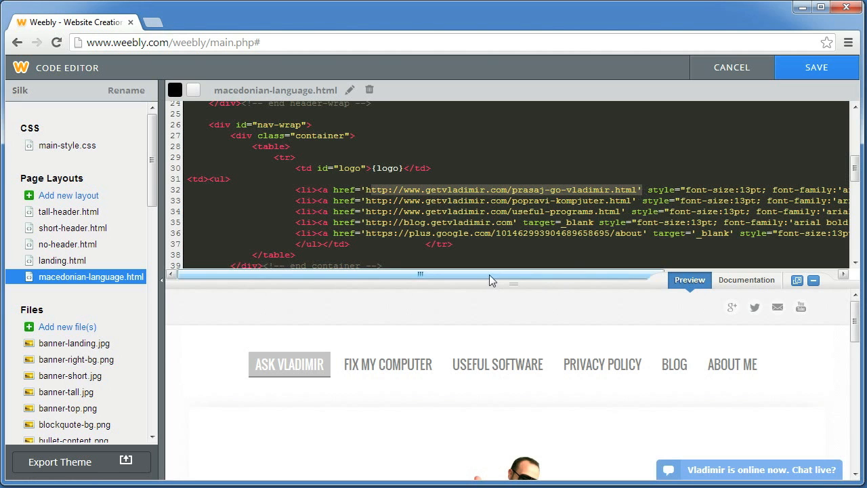
{"action": "scroll", "scroll_direction": "right", "scroll_amount": 3}
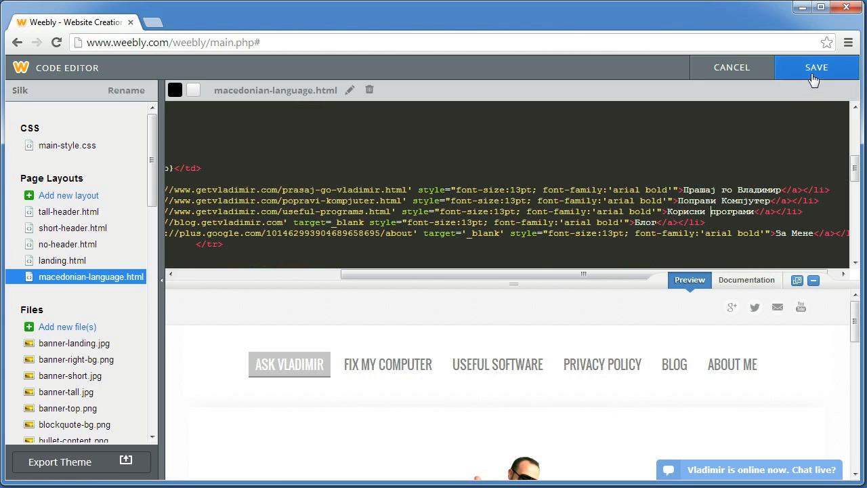
{"action": "mouse_move", "coordinate": [718, 126]}
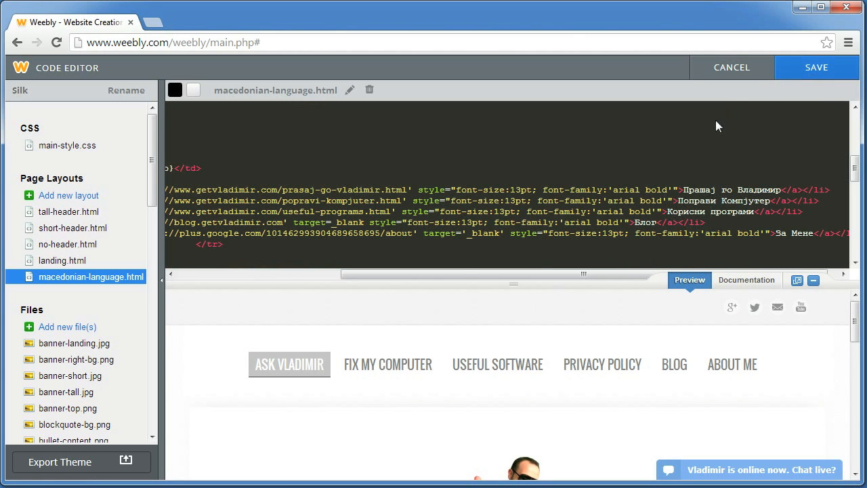
- Save the macedonian-language.html layout edits in the Code Editor
{"action": "left_click", "coordinate": [732, 67]}
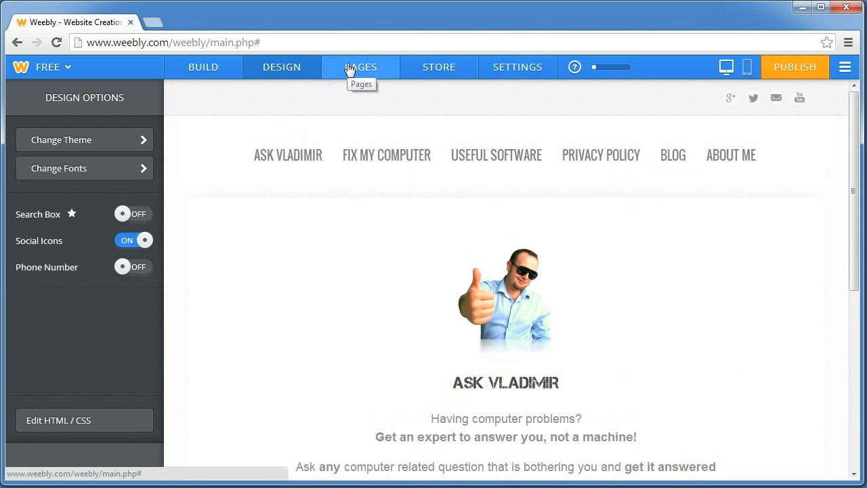
- In the Pages list, review the Prasaj go Vladimir, Popravi Kompjuter and Uslovi za koristenje settings
{"action": "left_click", "coordinate": [361, 67]}
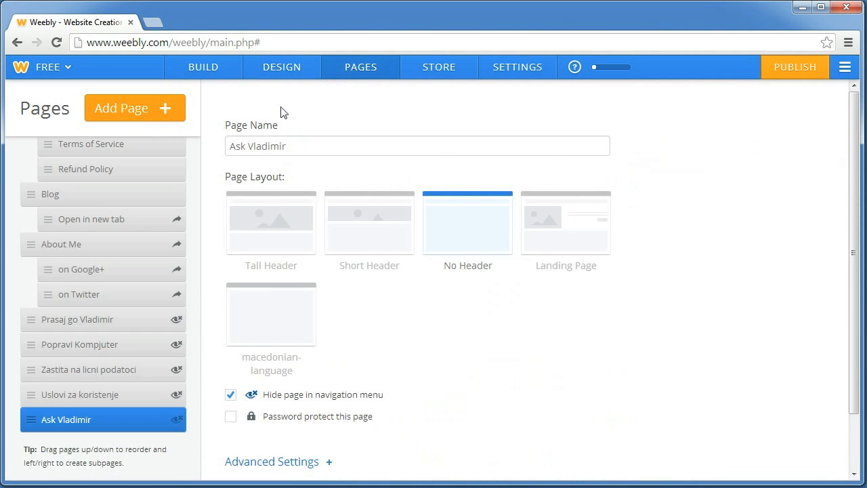
{"action": "left_click", "coordinate": [77, 319]}
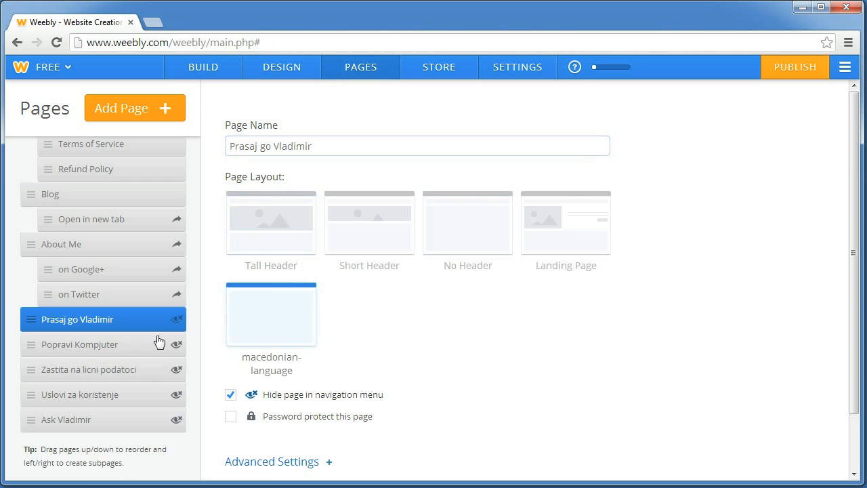
{"action": "left_click", "coordinate": [79, 345]}
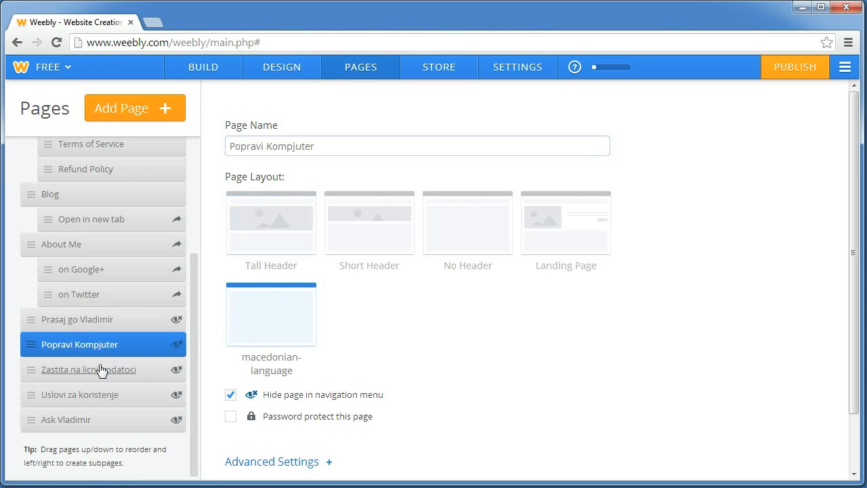
{"action": "left_click", "coordinate": [80, 394]}
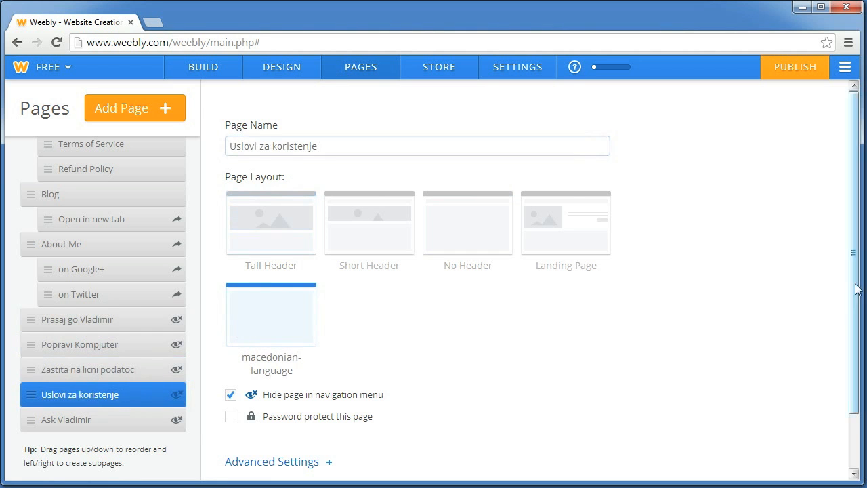
{"action": "scroll", "scroll_direction": "down", "scroll_amount": 3}
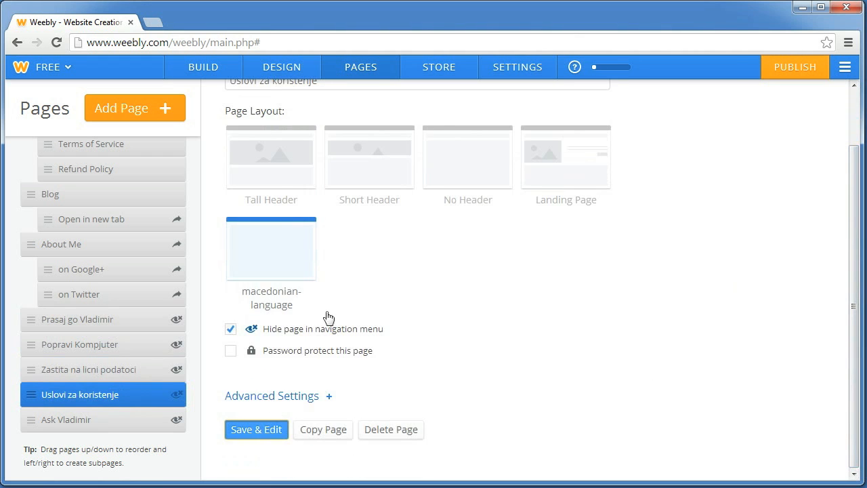
- Edit Uslovi za koristenje, then assign Prasaj go Vladimir the macedonian-language layout
{"action": "left_click", "coordinate": [256, 430]}
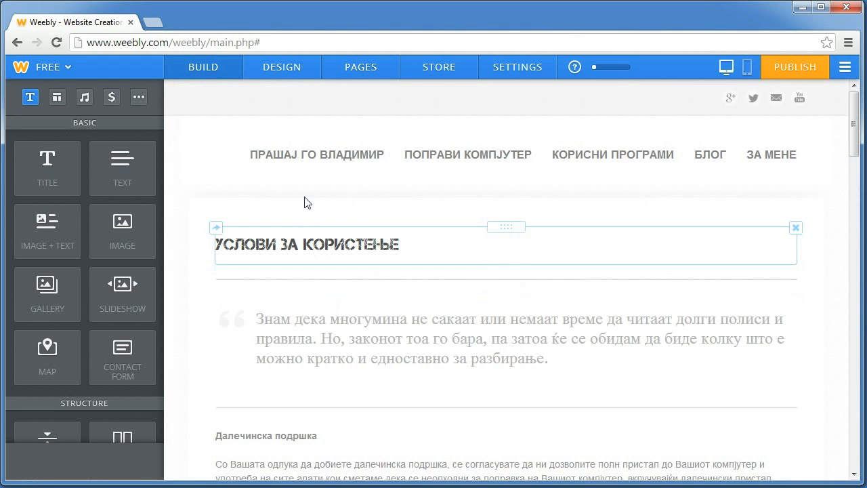
{"action": "mouse_move", "coordinate": [602, 153]}
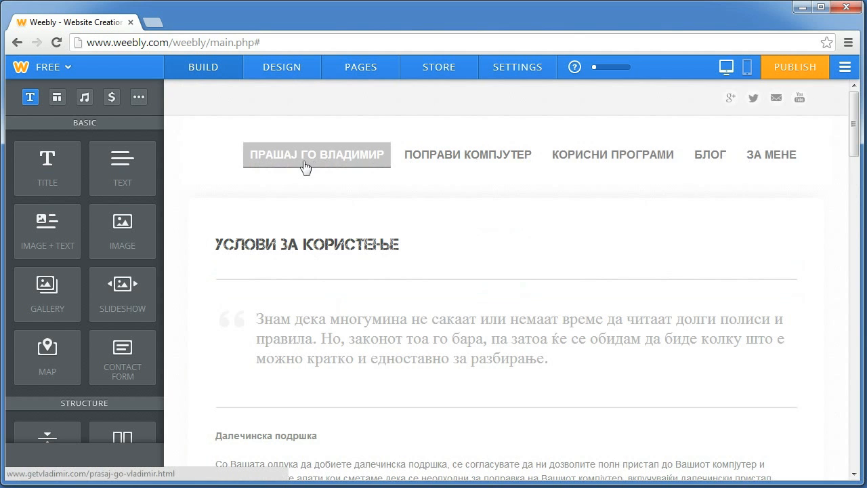
{"action": "left_click", "coordinate": [360, 67]}
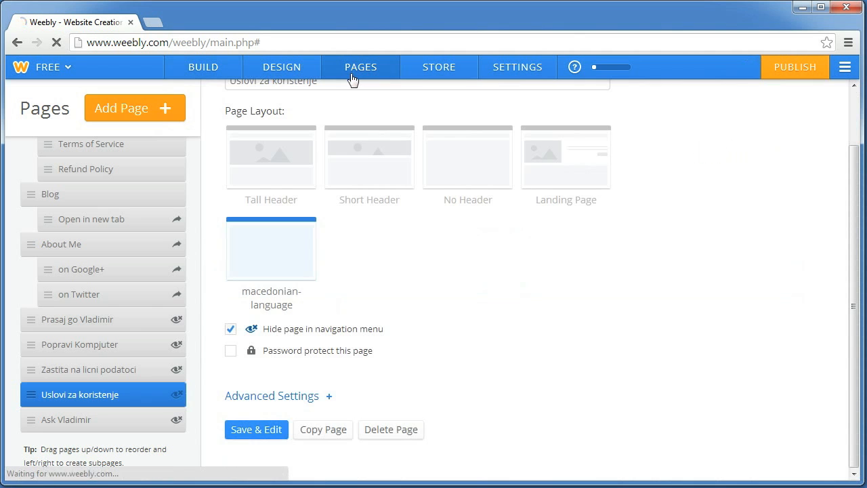
{"action": "left_click", "coordinate": [78, 319]}
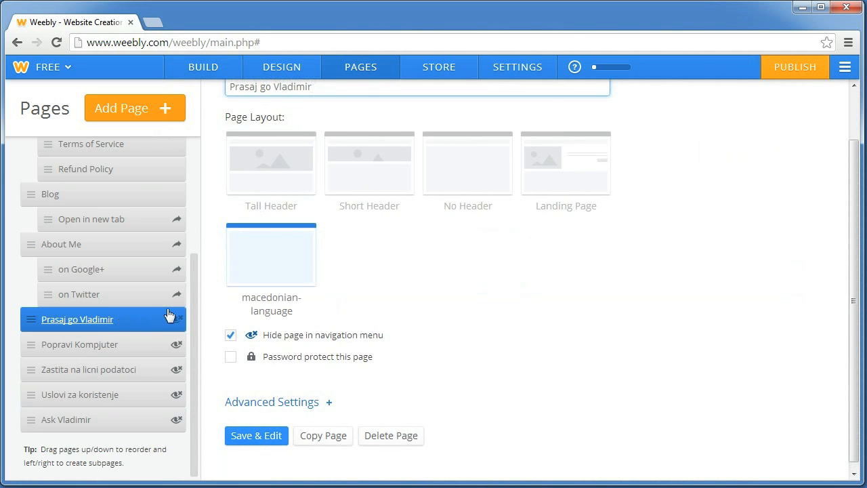
{"action": "left_click", "coordinate": [467, 164]}
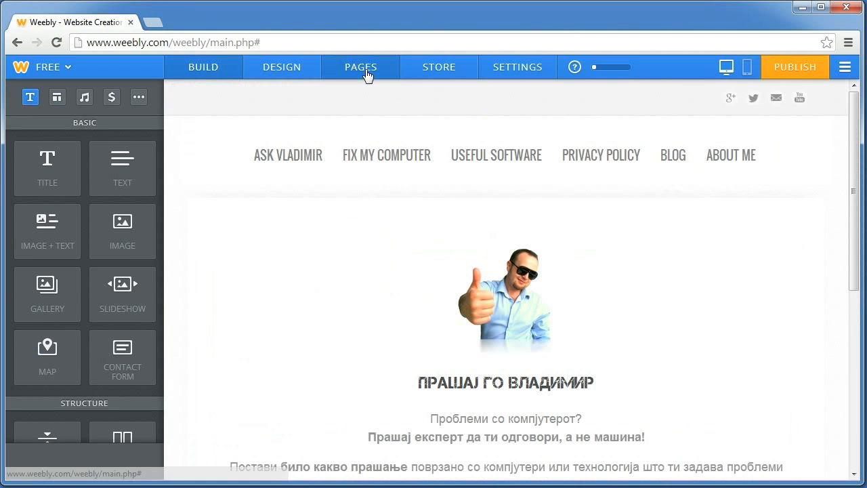
{"action": "left_click", "coordinate": [361, 67]}
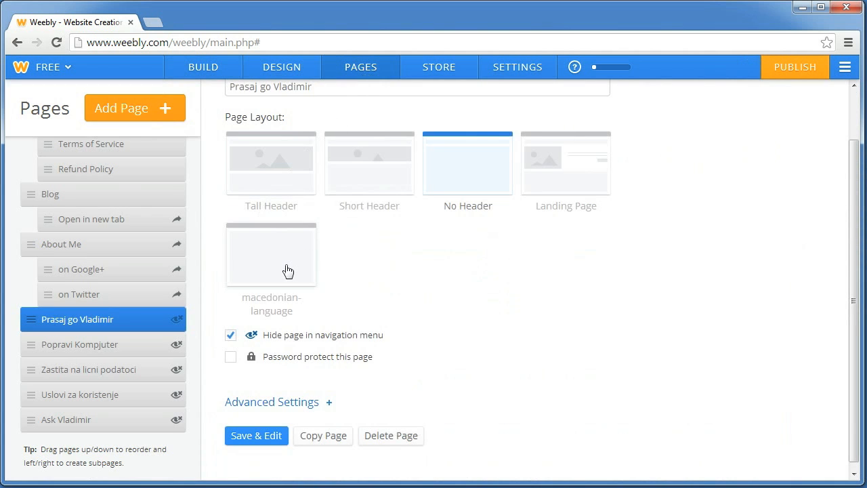
{"action": "left_click", "coordinate": [256, 436]}
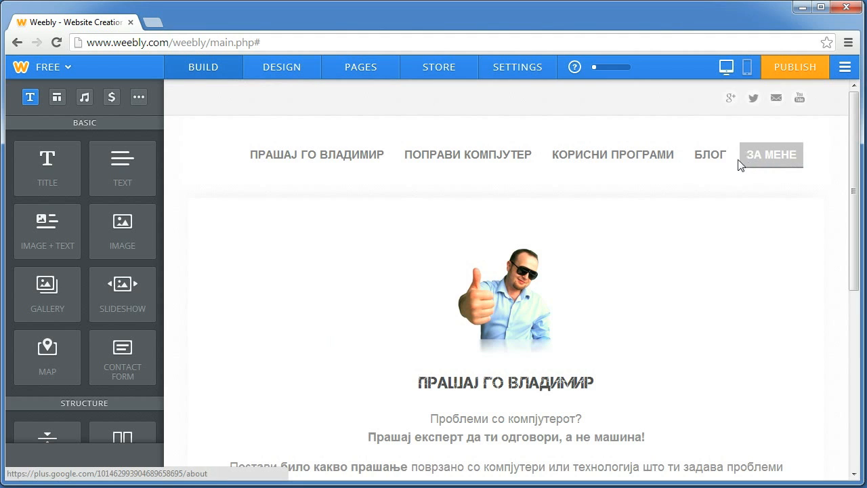
{"action": "mouse_move", "coordinate": [225, 110]}
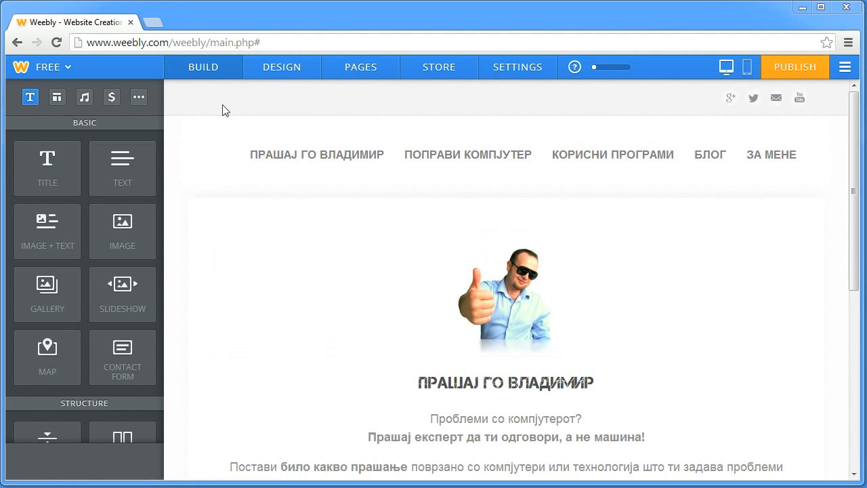
{"action": "mouse_move", "coordinate": [276, 110]}
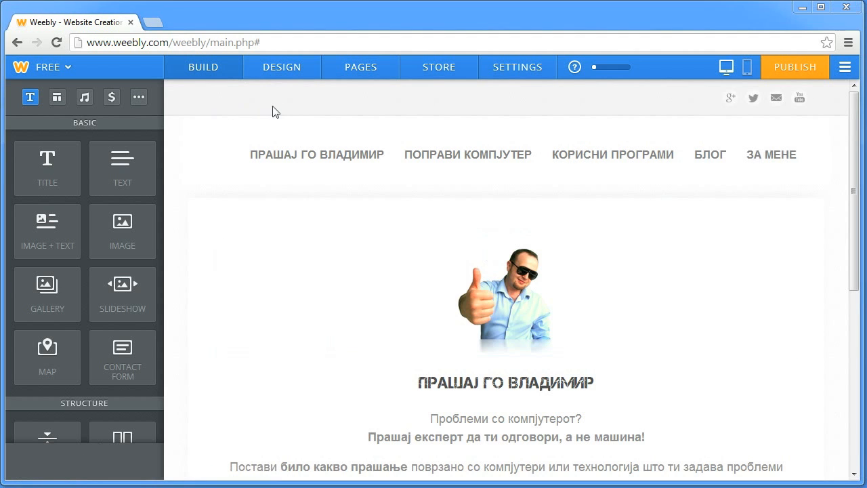
- Add English | Македонски header links in the theme's HTML/CSS editor, then open no-header.html
{"action": "left_click", "coordinate": [282, 67]}
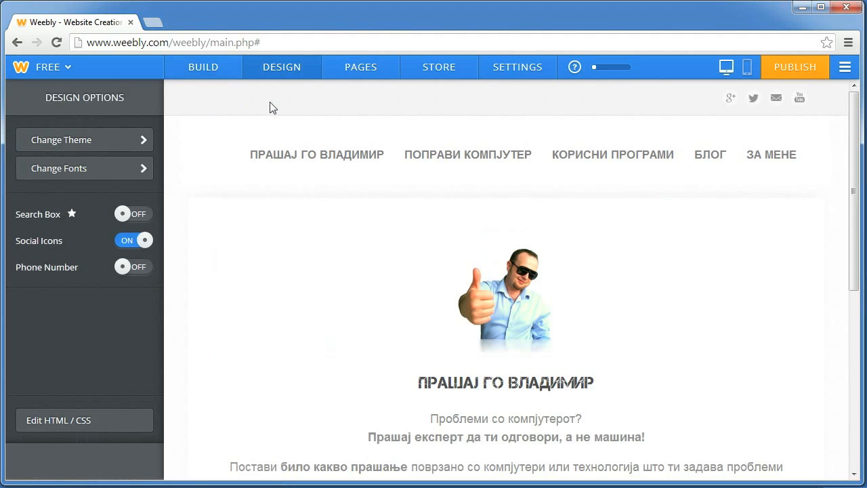
{"action": "left_click", "coordinate": [84, 420]}
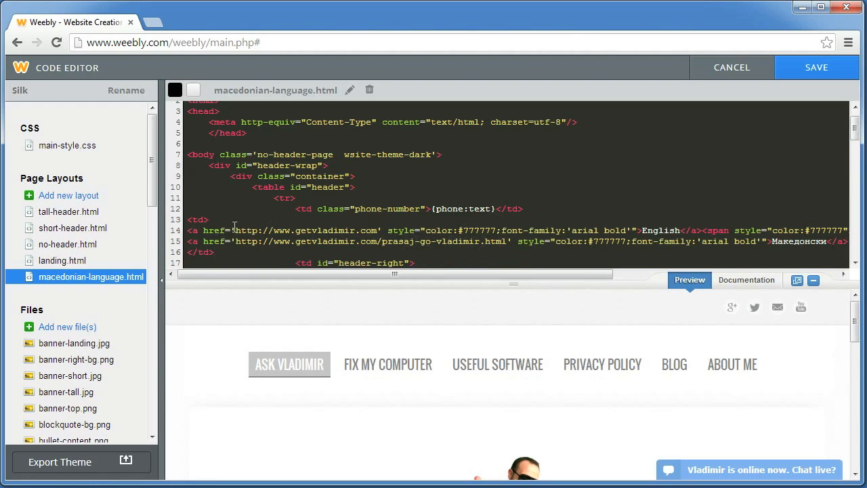
{"action": "left_click", "coordinate": [68, 244]}
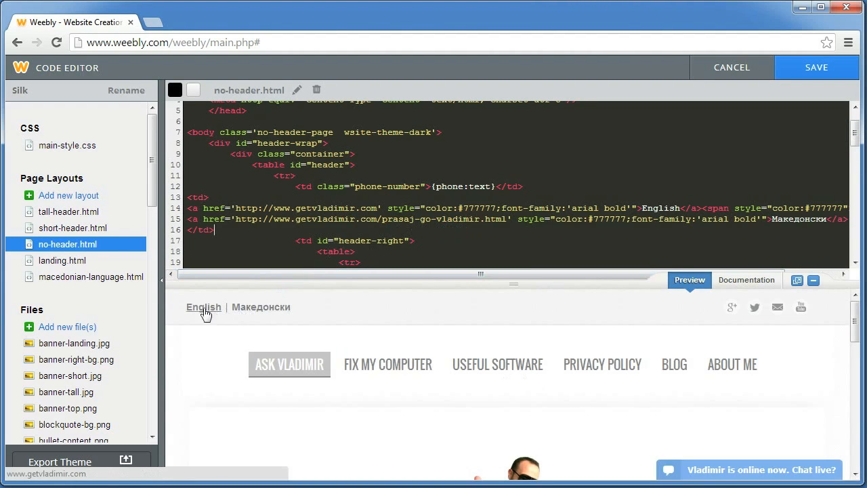
{"action": "mouse_move", "coordinate": [752, 126]}
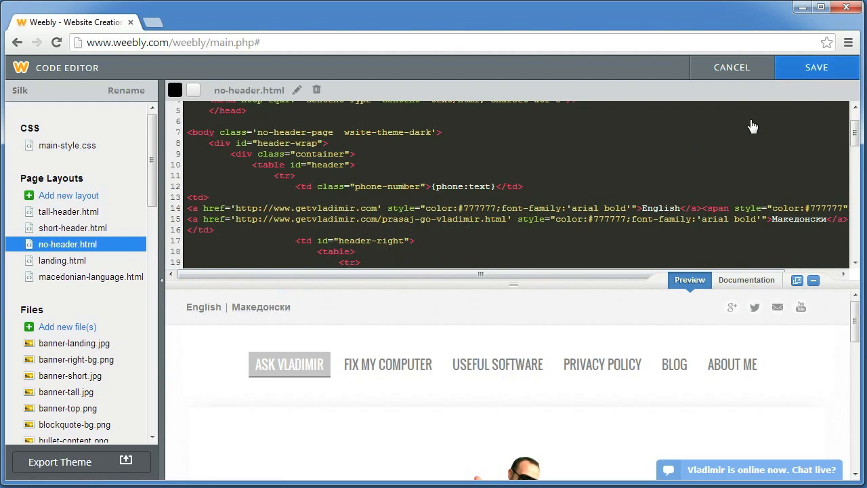
- Save the macedonian-language and no-header layout code changes
{"action": "left_click", "coordinate": [732, 67]}
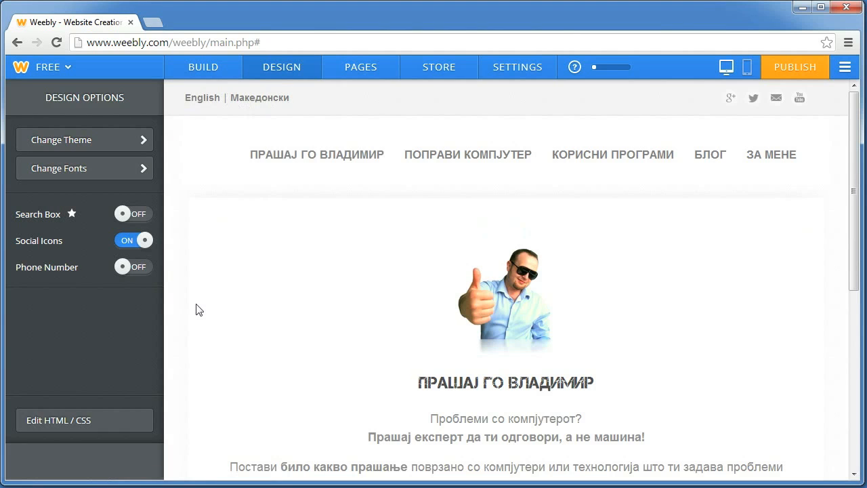
{"action": "mouse_move", "coordinate": [156, 394]}
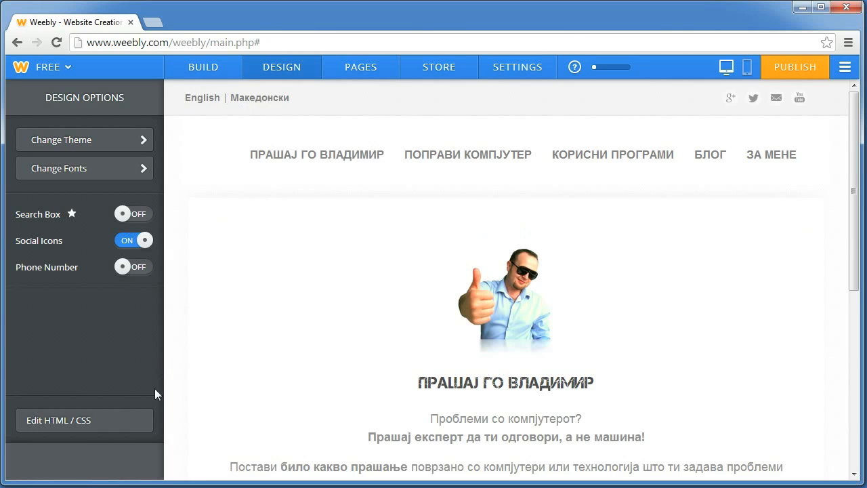